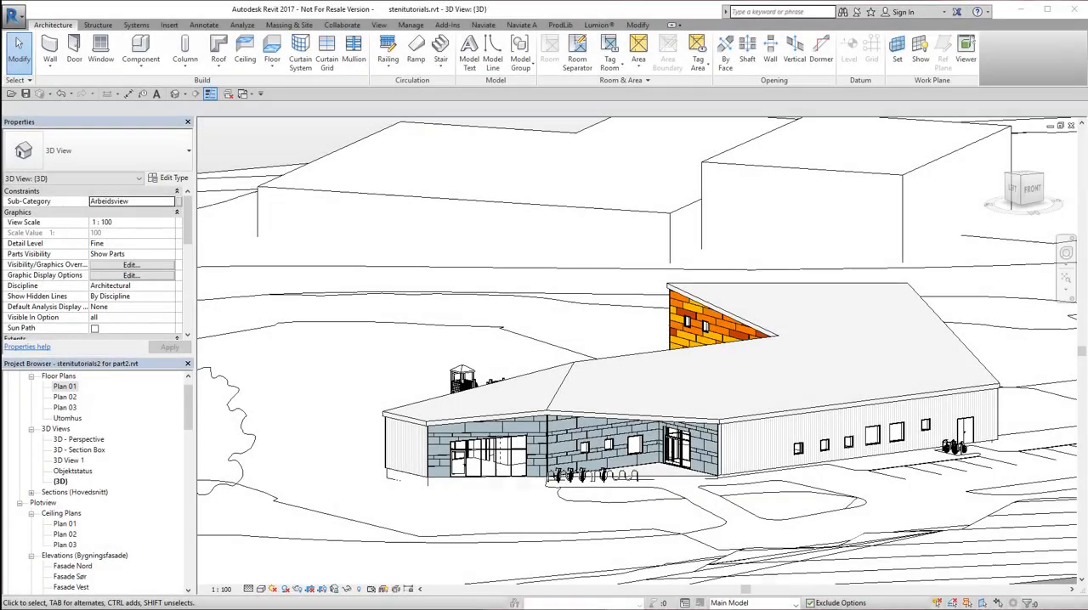
- Zoom in on the entrance facade and bring up the Steni panel tools
scroll(down, 3)
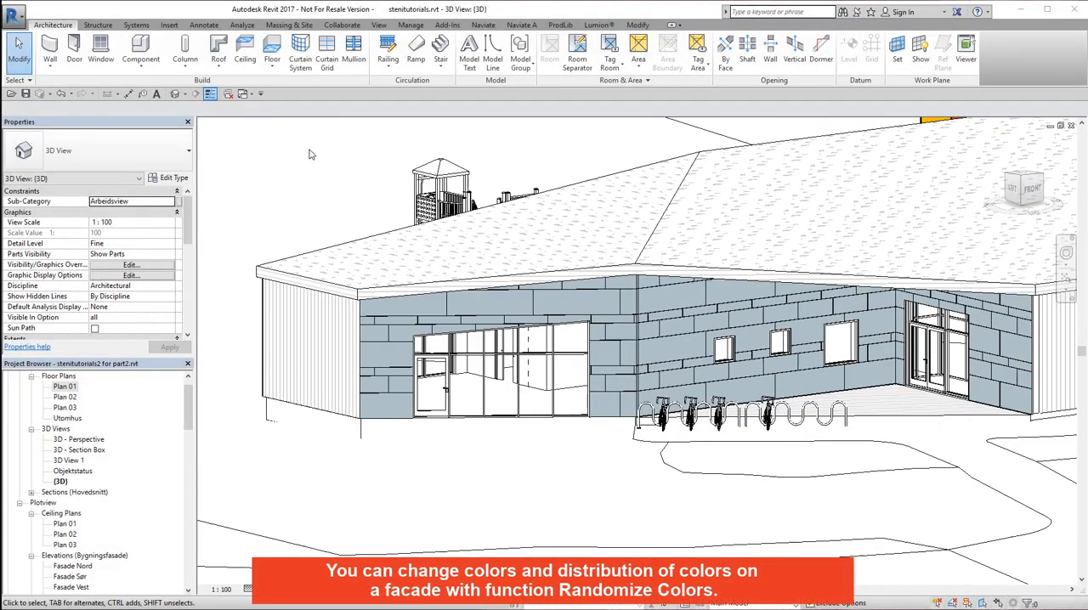
click(447, 24)
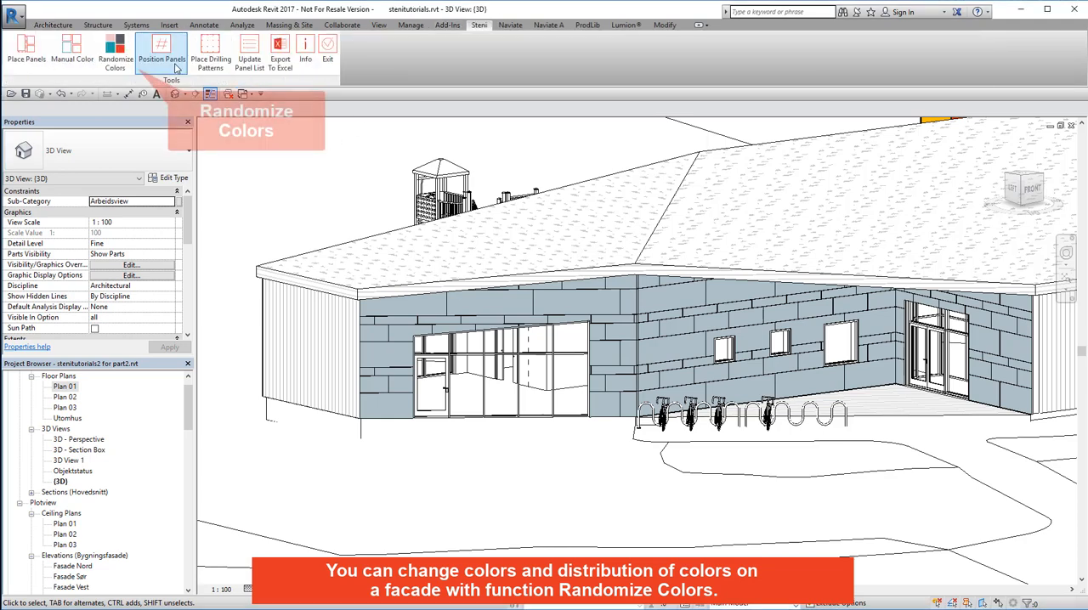
mouse_move(115, 51)
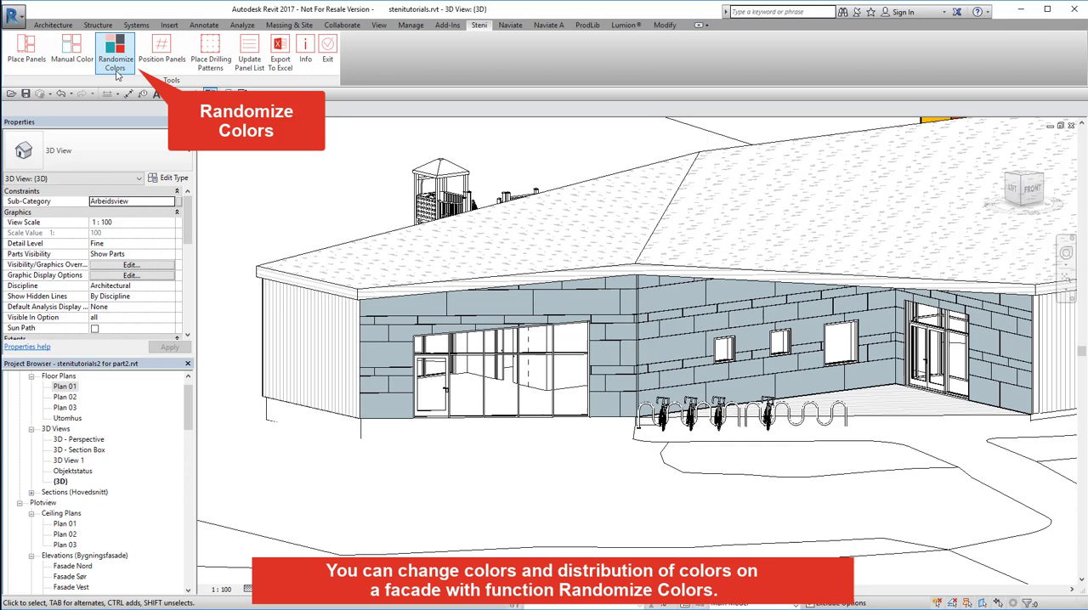
- Add Semi Matt colours SN 9402, SN 6520 and SN 9310 to the Randomize Colors list
click(116, 51)
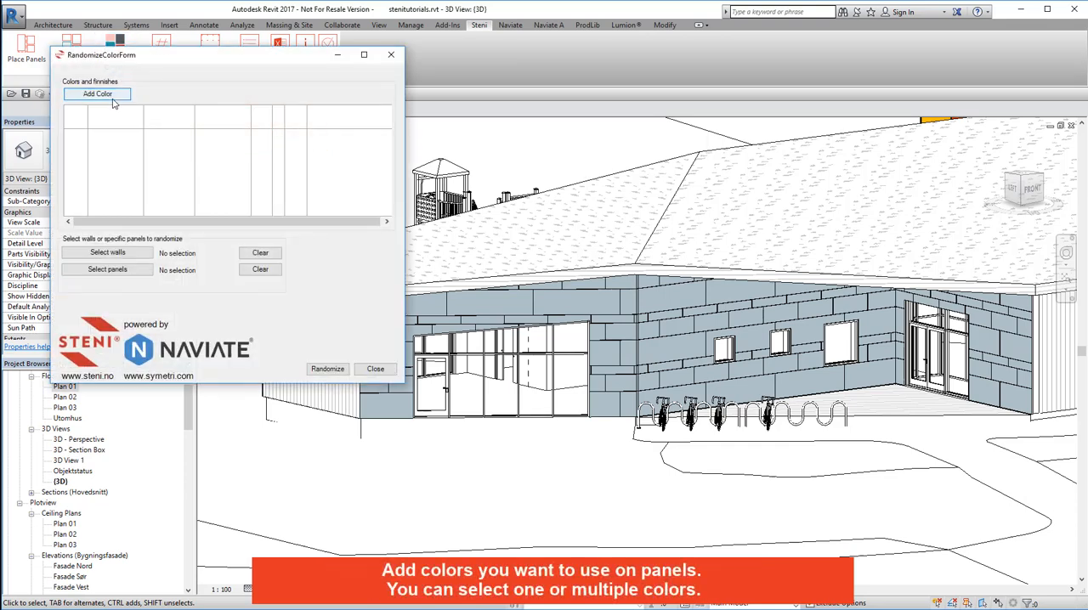
click(97, 94)
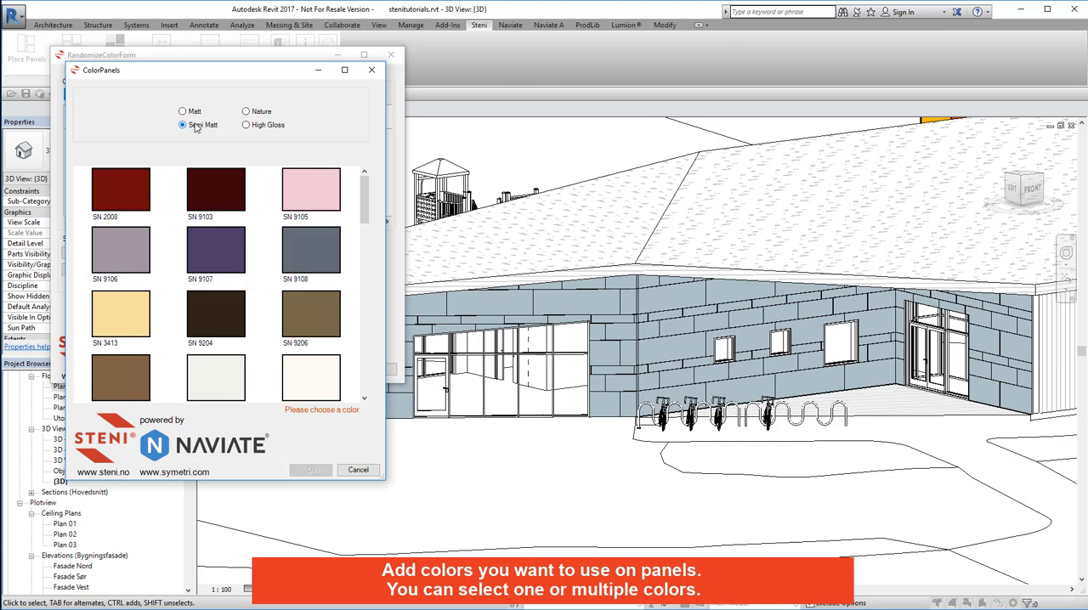
scroll(down, 3)
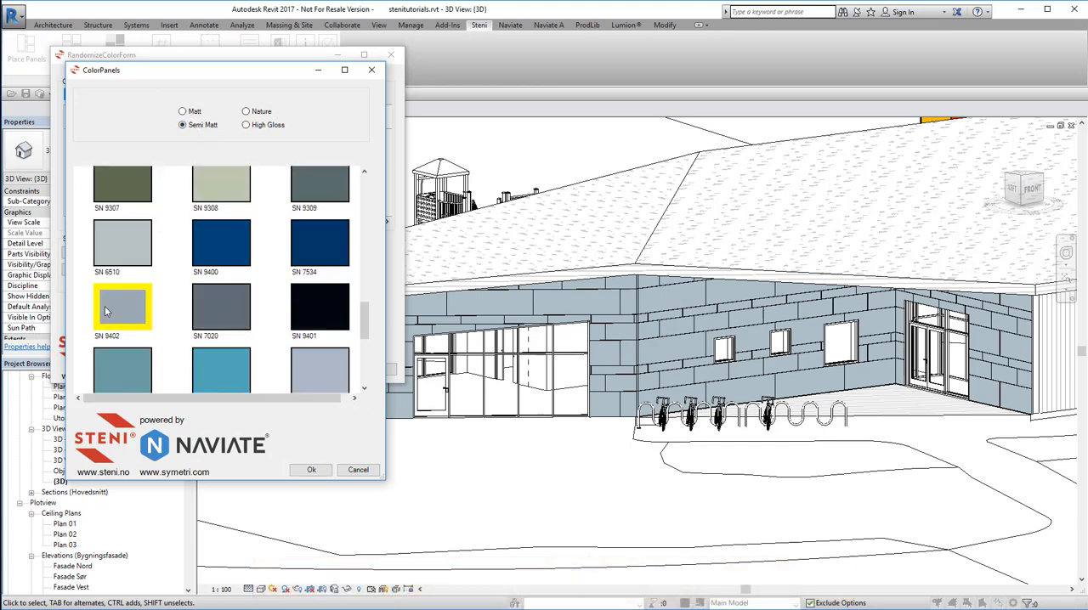
click(311, 469)
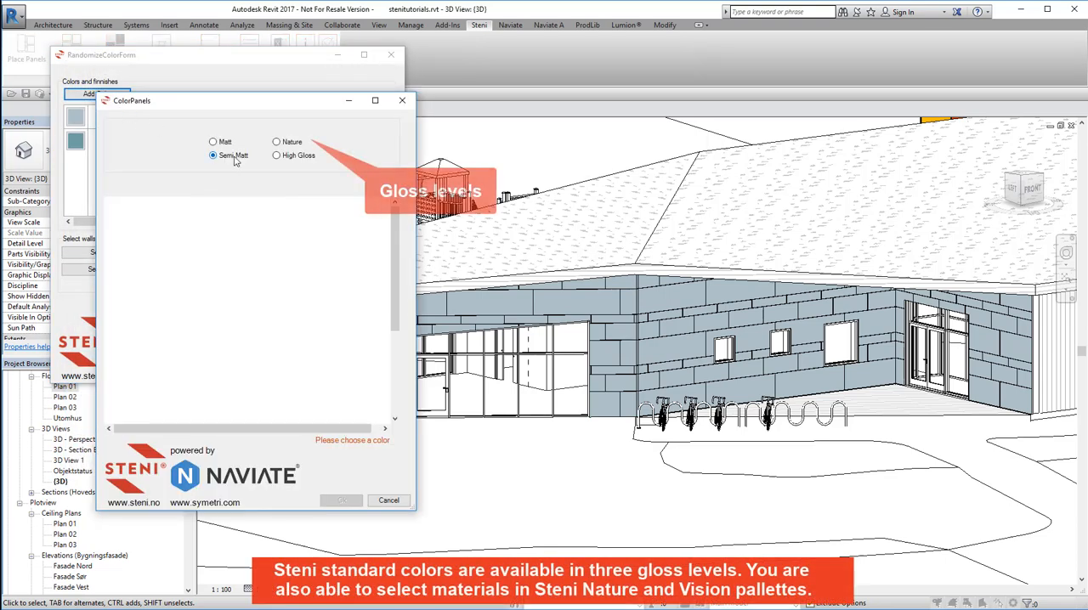
click(214, 156)
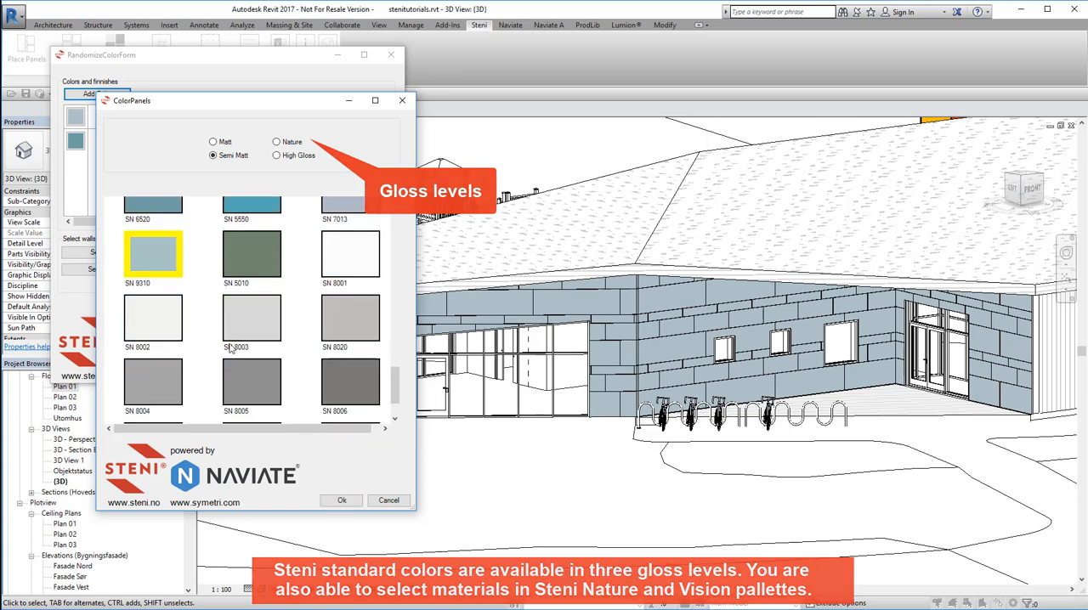
click(340, 500)
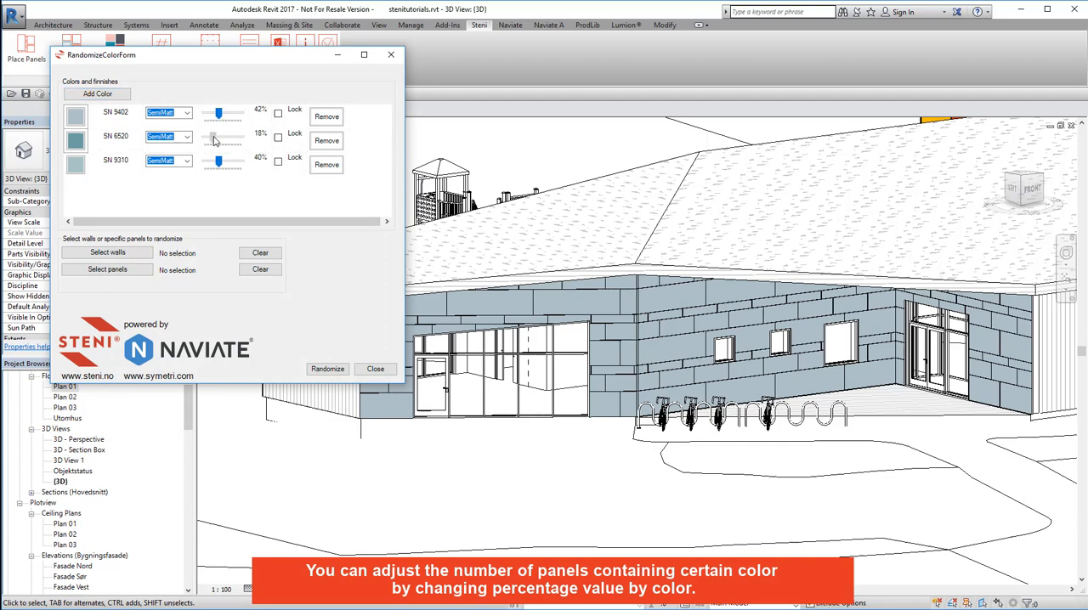
- Rebalance the shares to about 37%, 23% and 40% and lock SN 6520's share
click(279, 137)
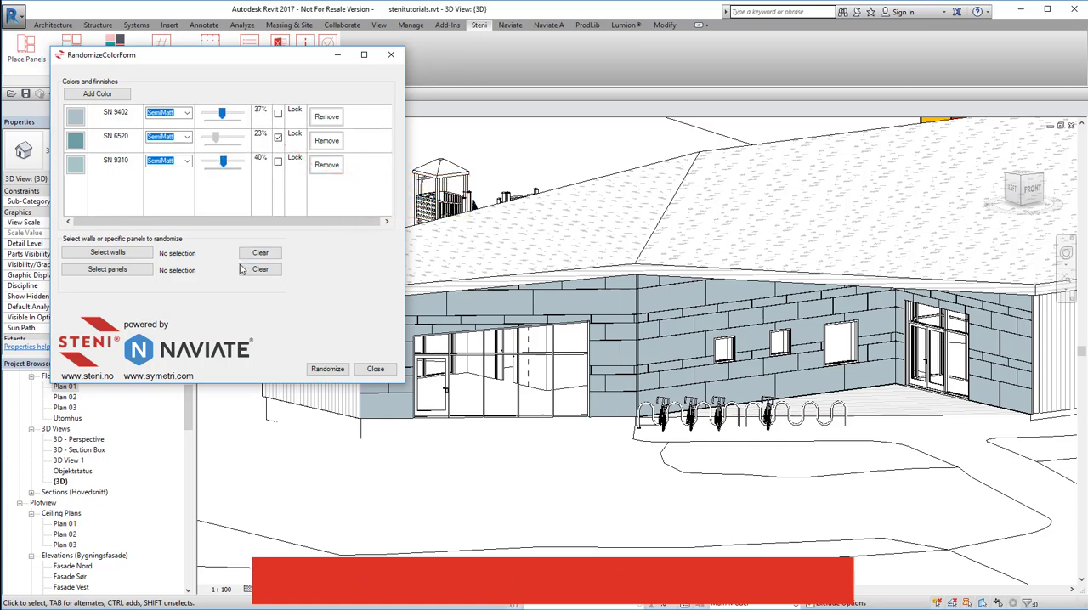
click(107, 251)
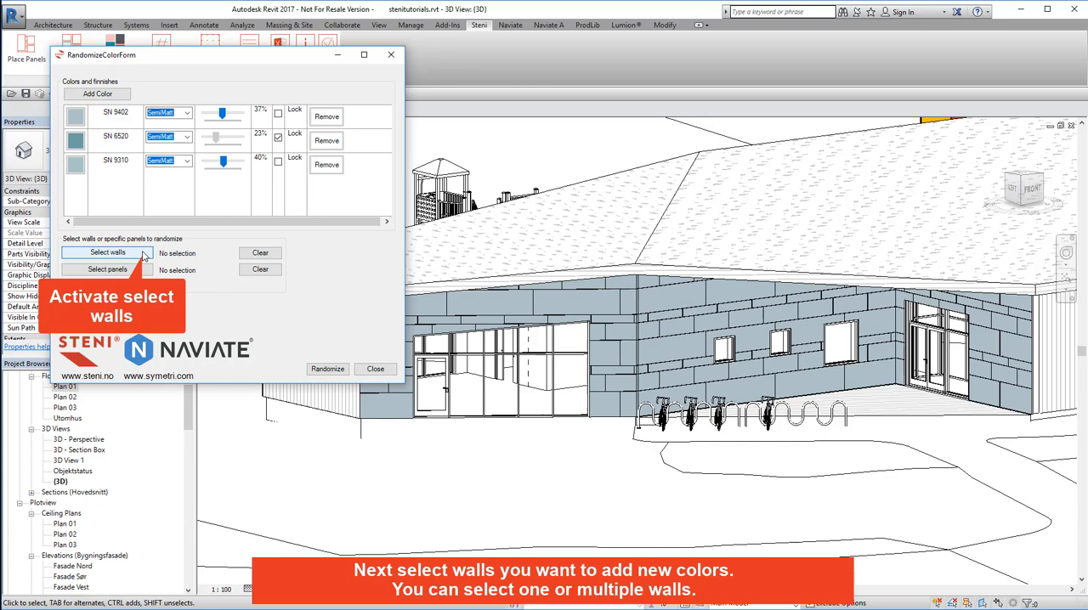
- Choose the three entrance facade walls as the randomizer target and finish the selection
click(107, 253)
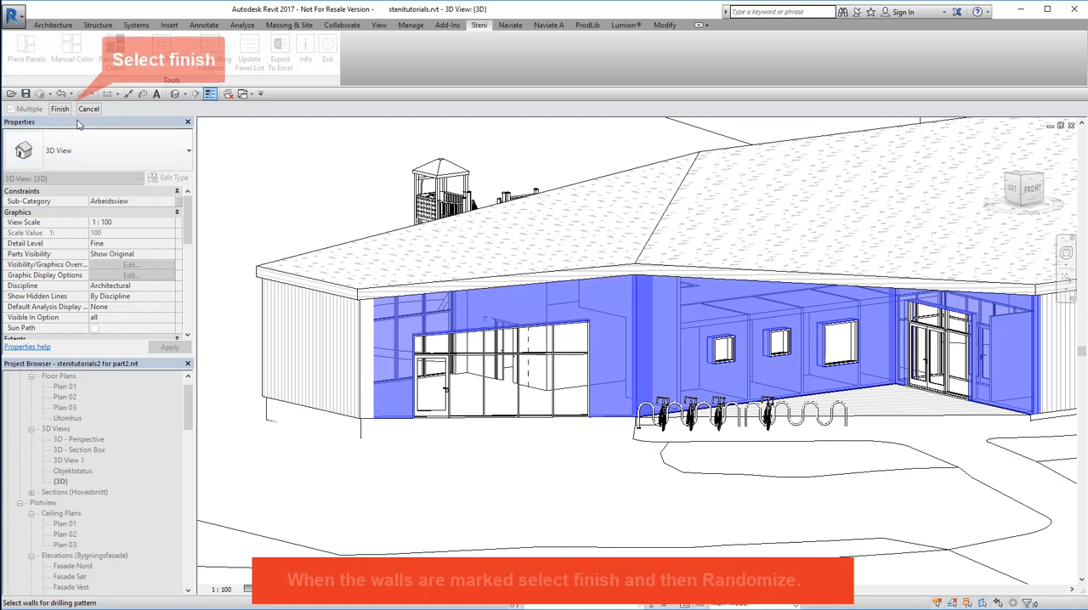
click(59, 109)
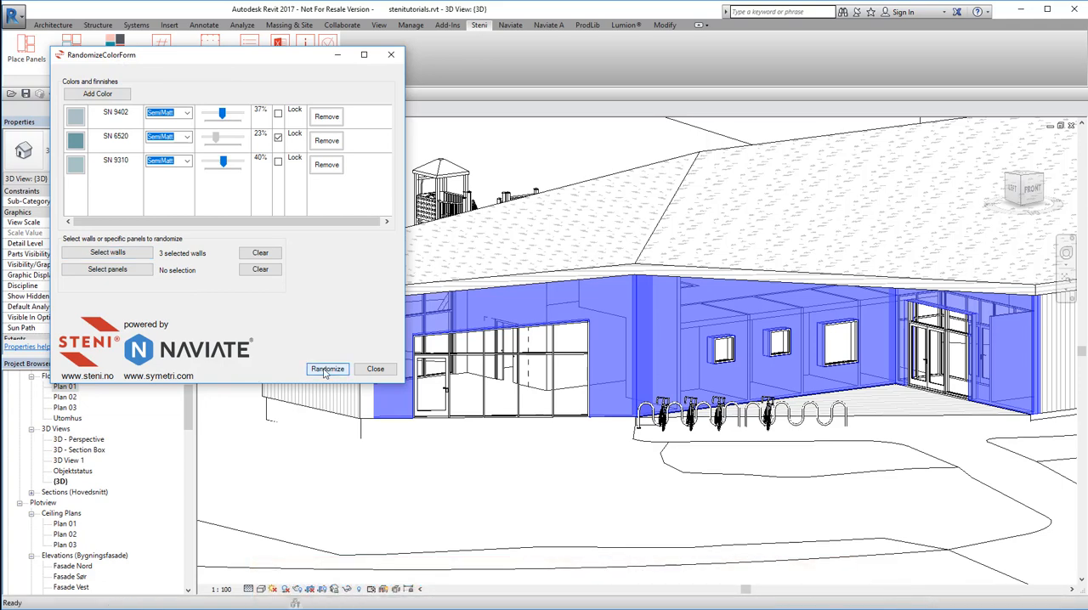
- Randomize the panel colours twice for a new distribution, then close the randomizer
click(326, 369)
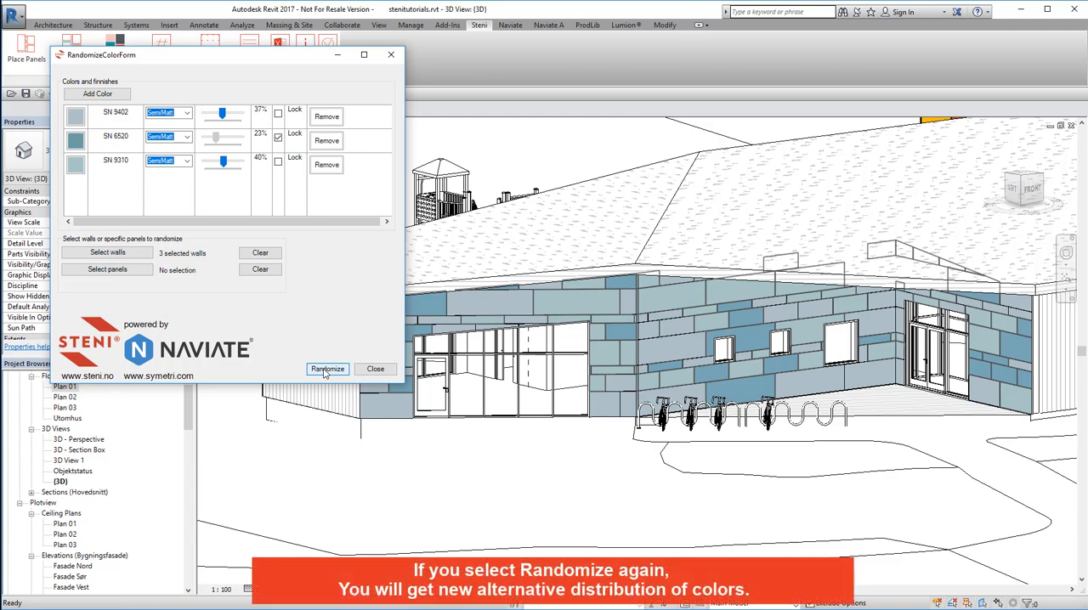
click(326, 369)
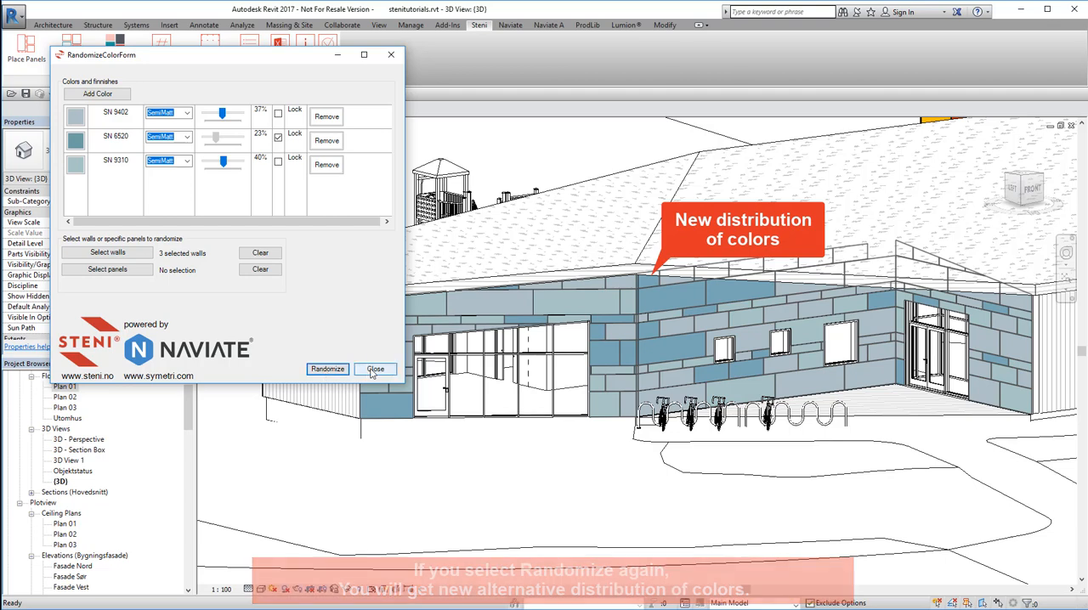
click(374, 369)
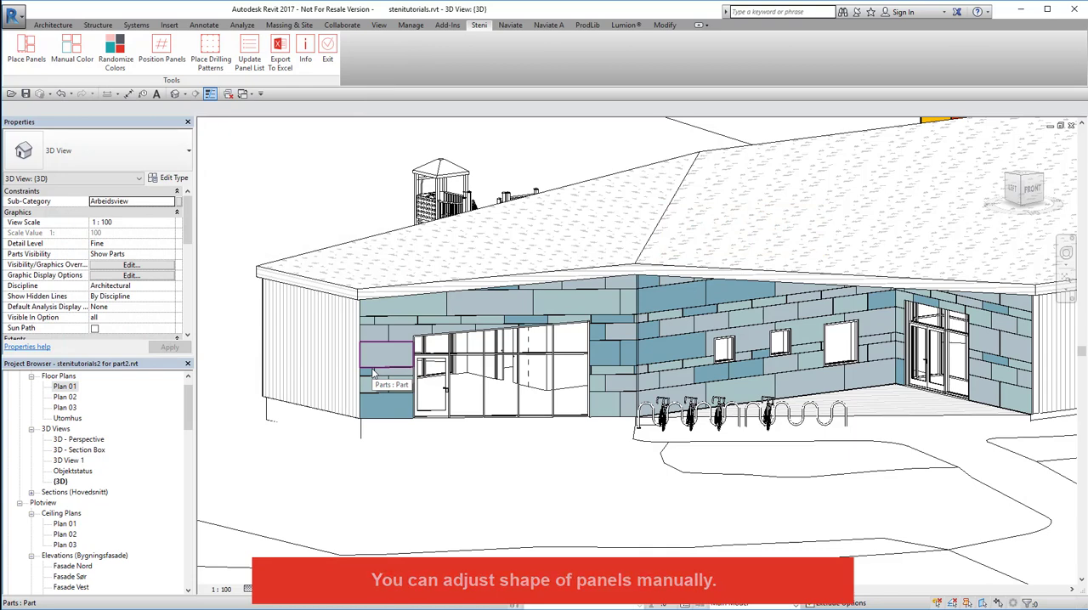
- Select the panel above the entrance and open its division pattern in sketch editing
click(387, 357)
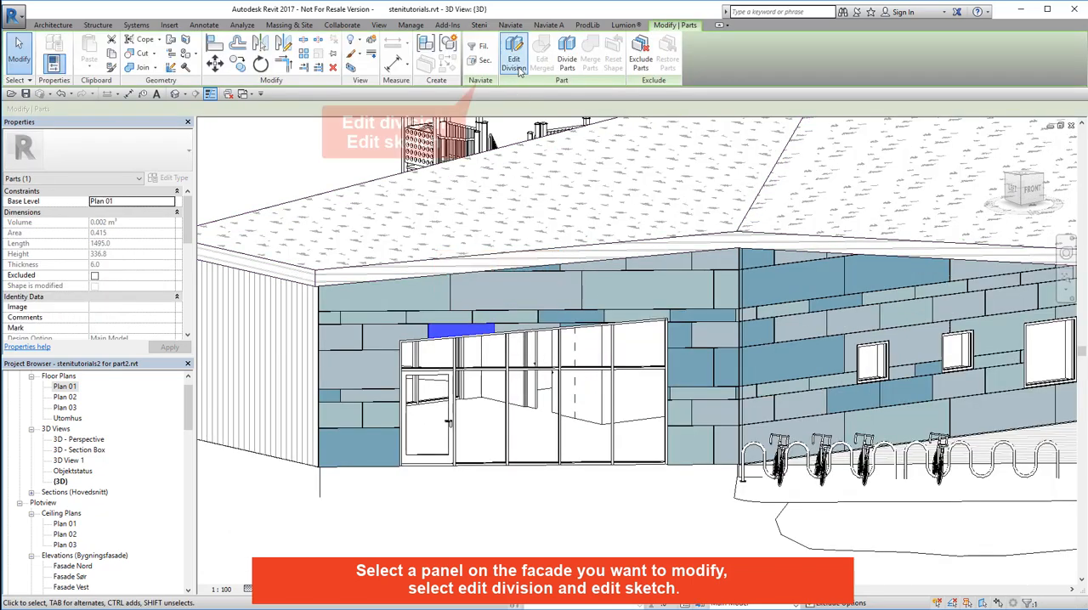
click(514, 60)
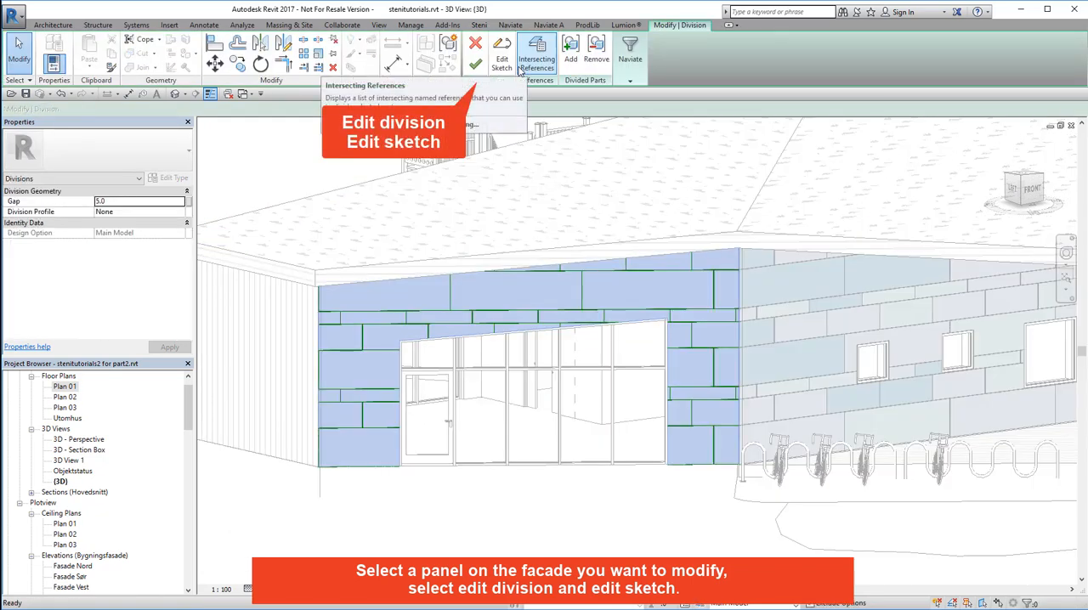
click(502, 51)
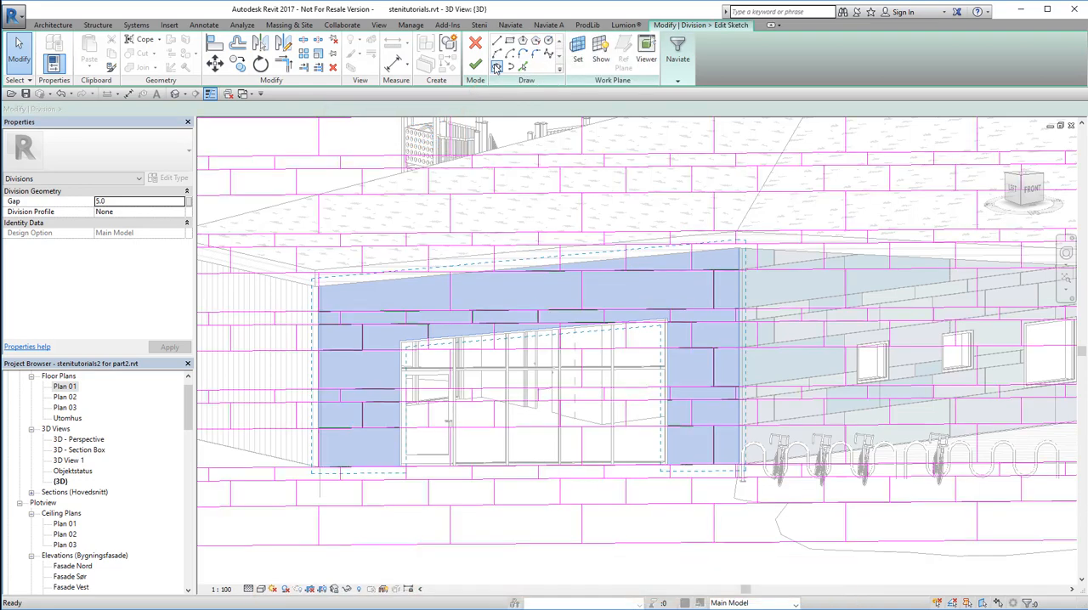
- Reshape the division lines around the window and accept the edited panel division
click(497, 66)
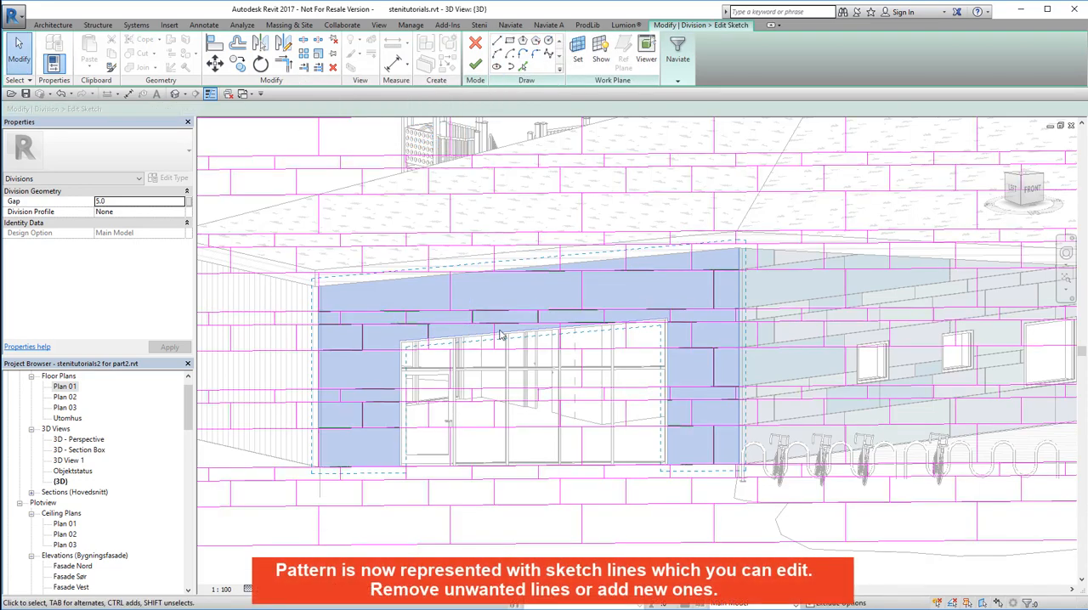
click(578, 326)
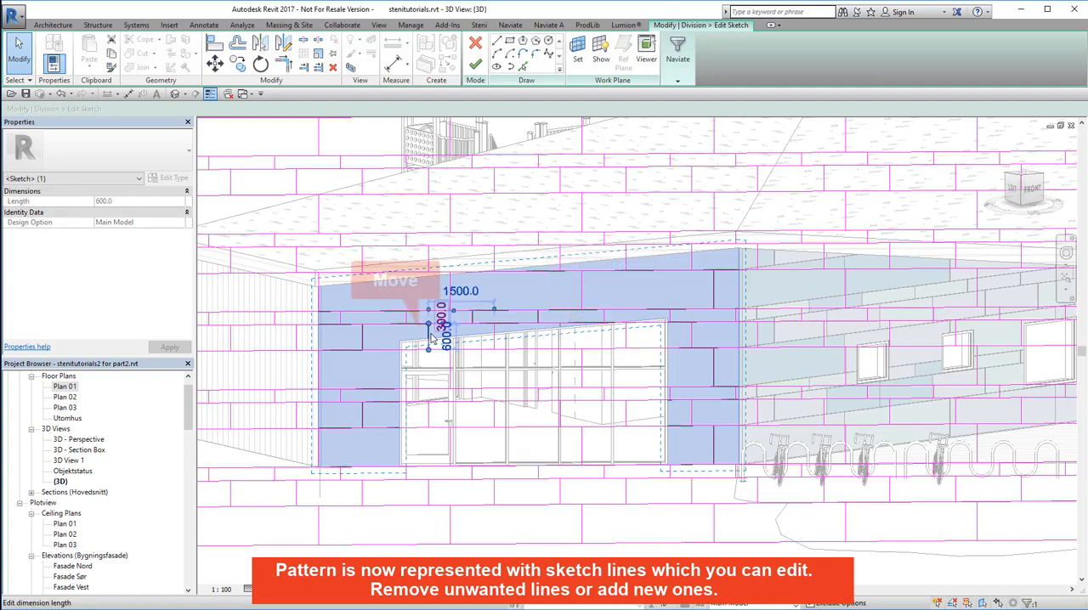
mouse_move(439, 337)
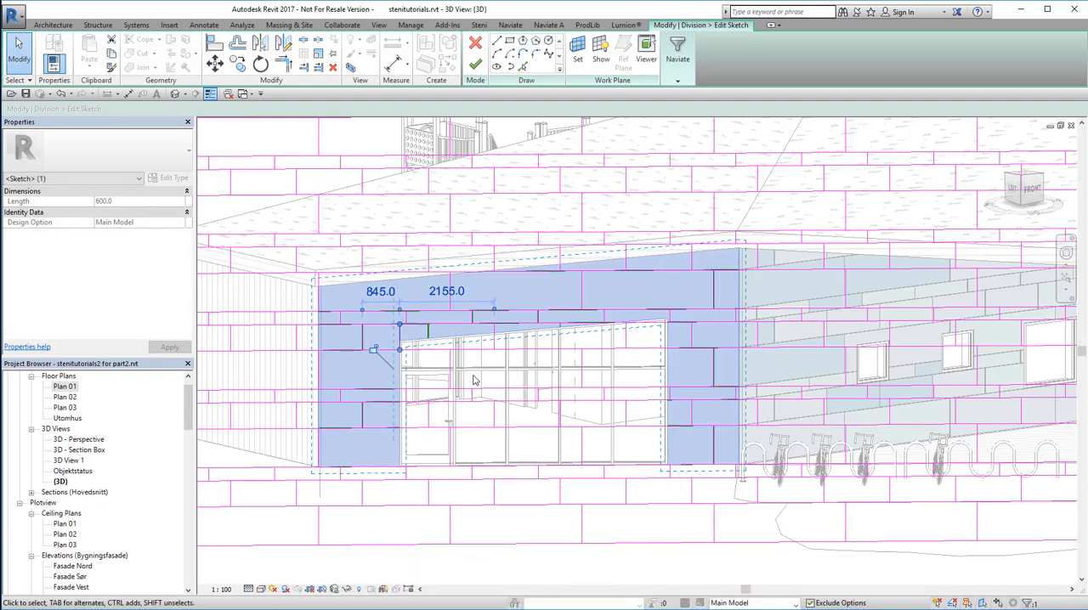
mouse_move(476, 65)
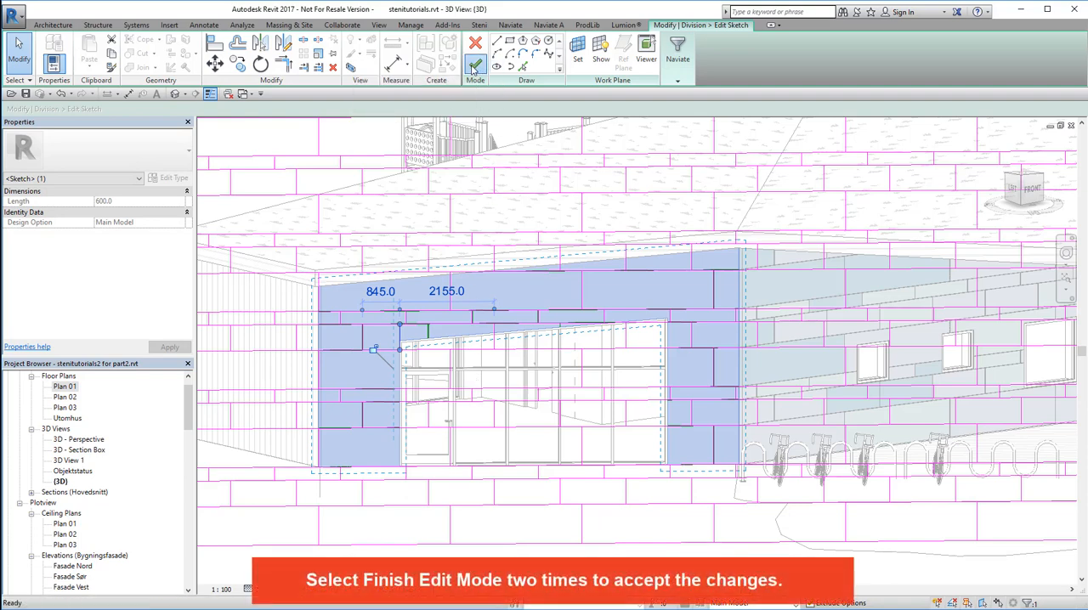
click(476, 48)
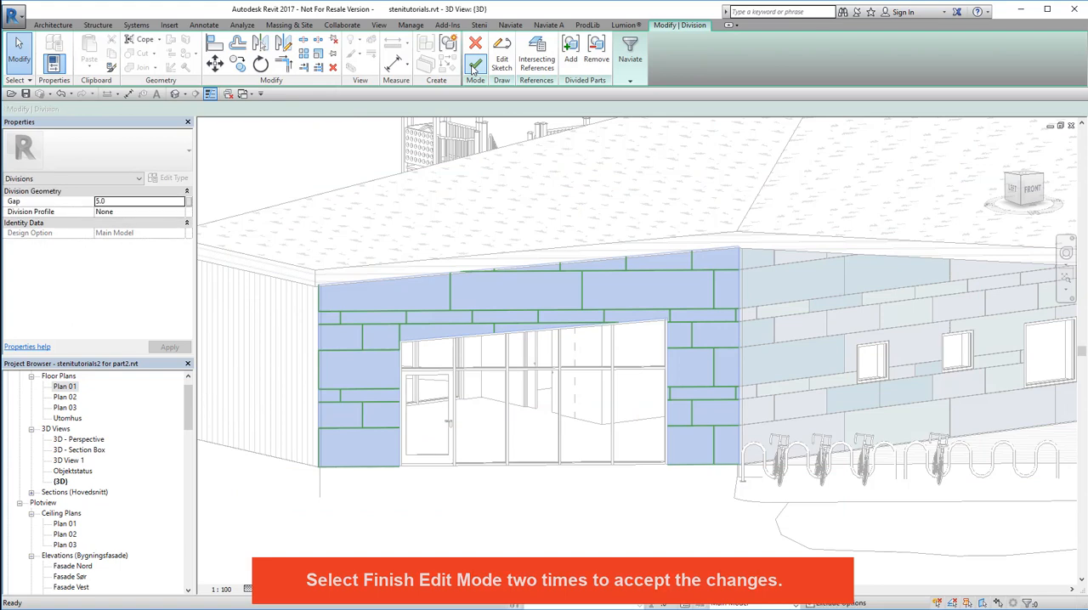
click(474, 64)
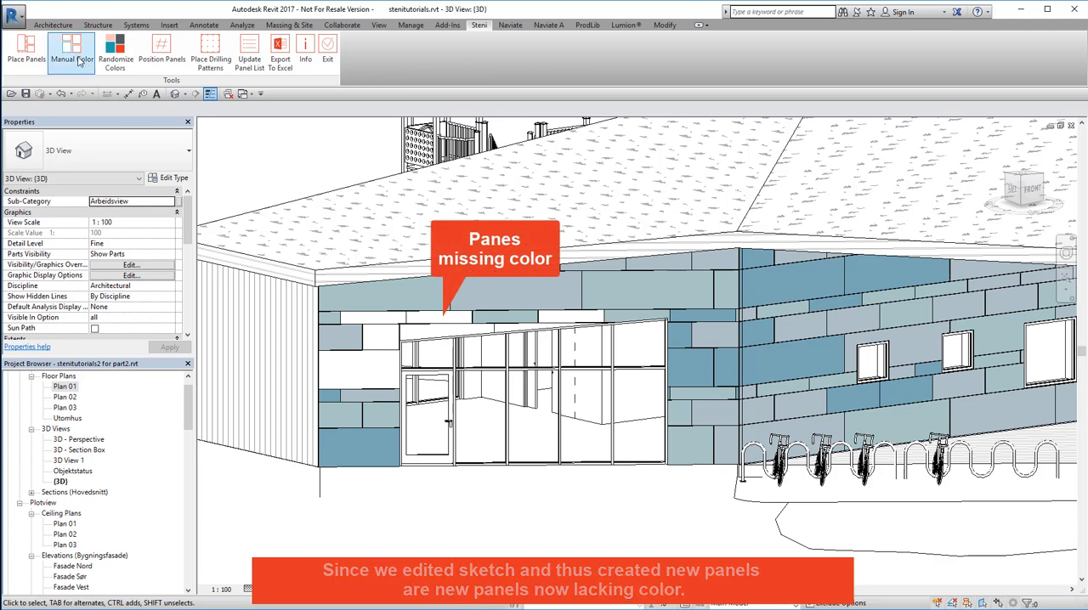
- Manually colour the uncoloured panels above the window with chosen Steni colours
click(71, 51)
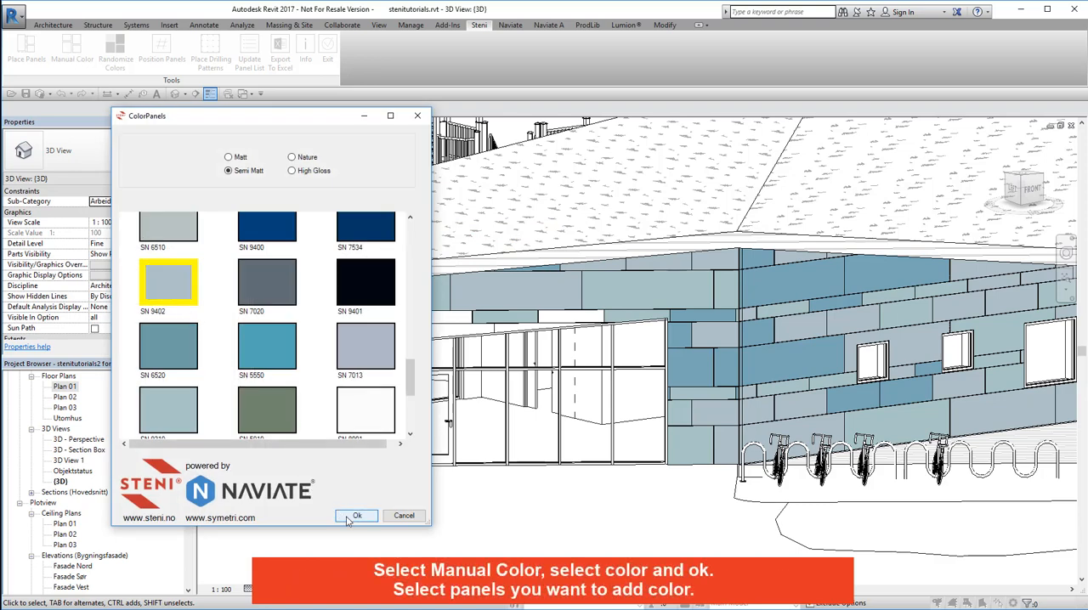
click(357, 517)
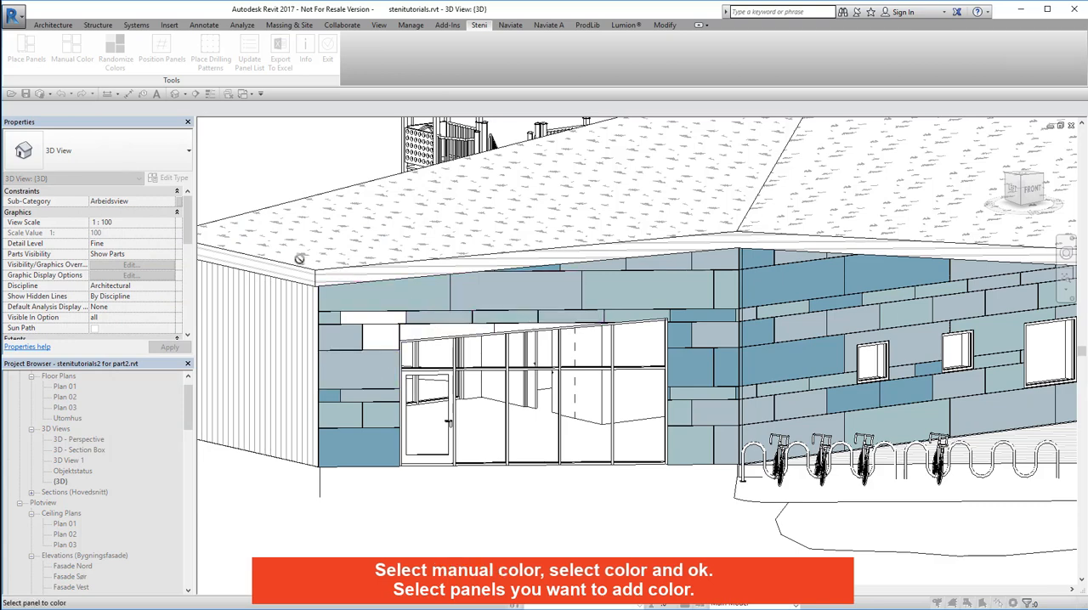
click(71, 51)
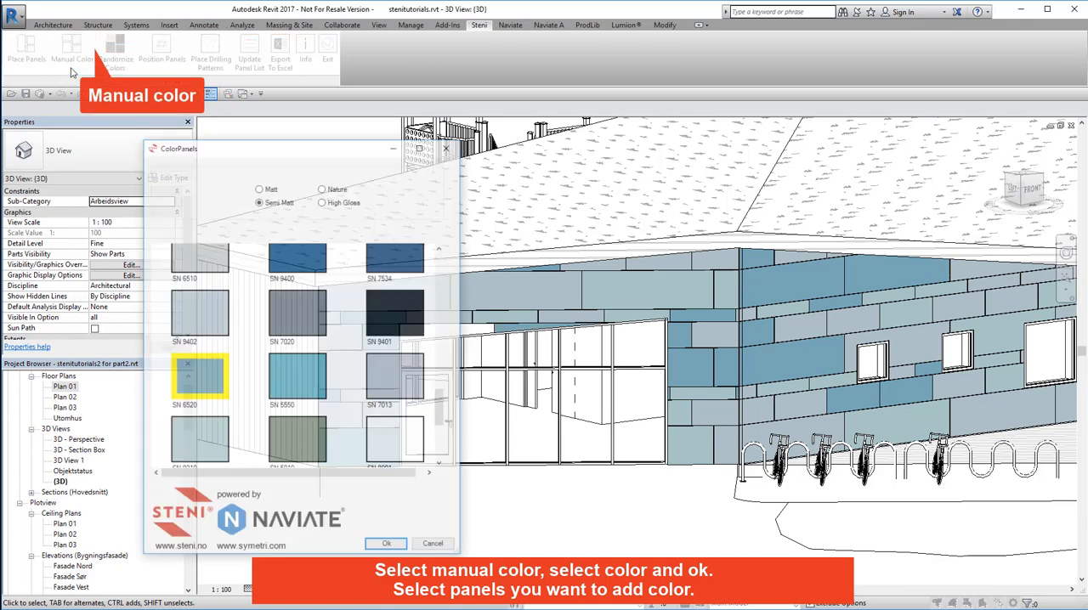
click(386, 544)
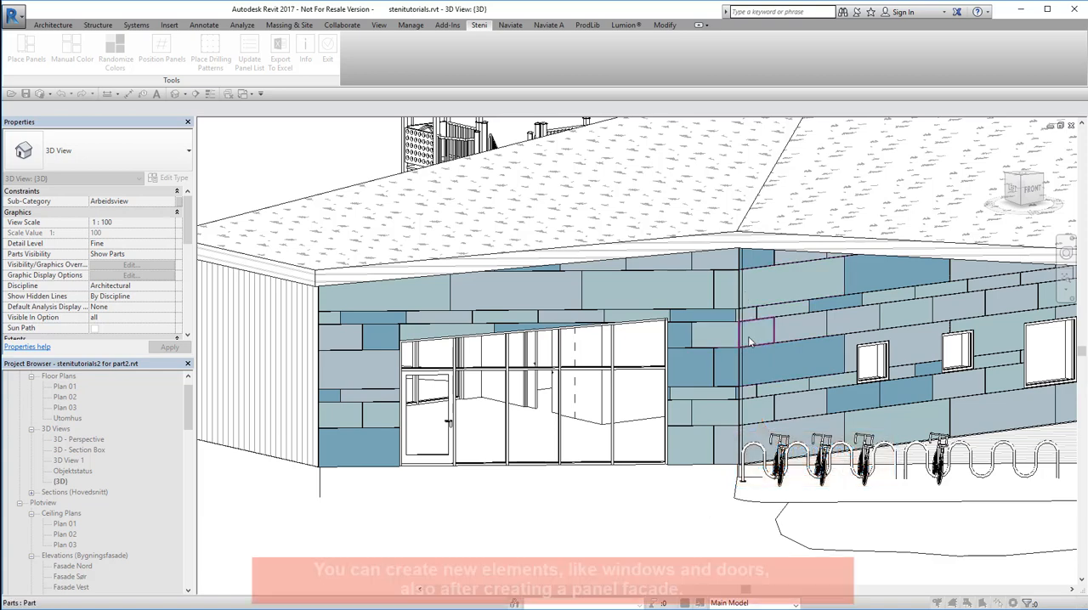
mouse_move(683, 525)
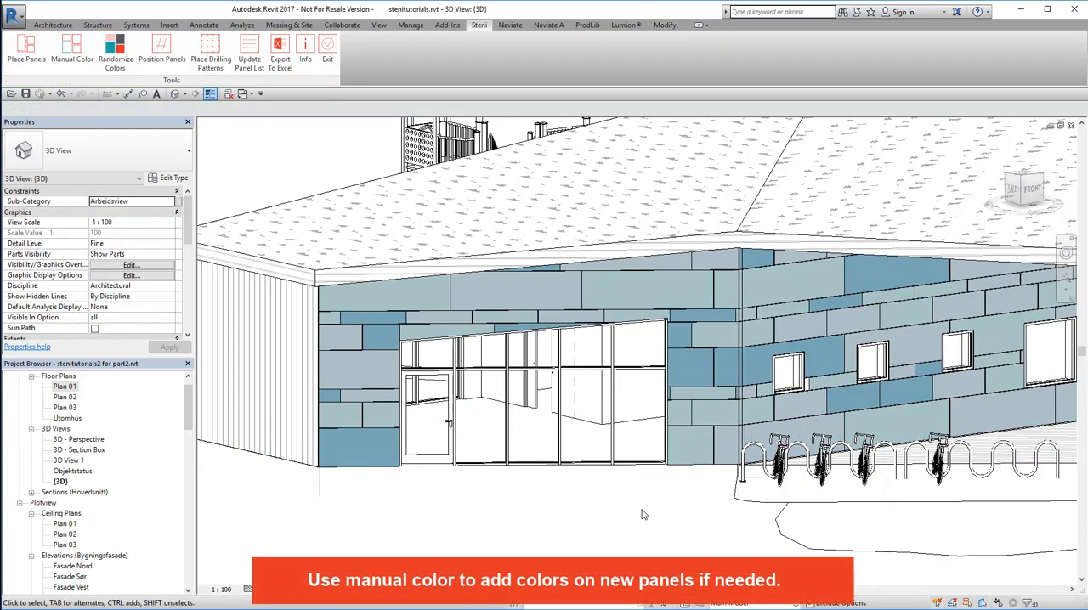
- Manually colour a remaining new panel, then select a panel near the corner
click(72, 48)
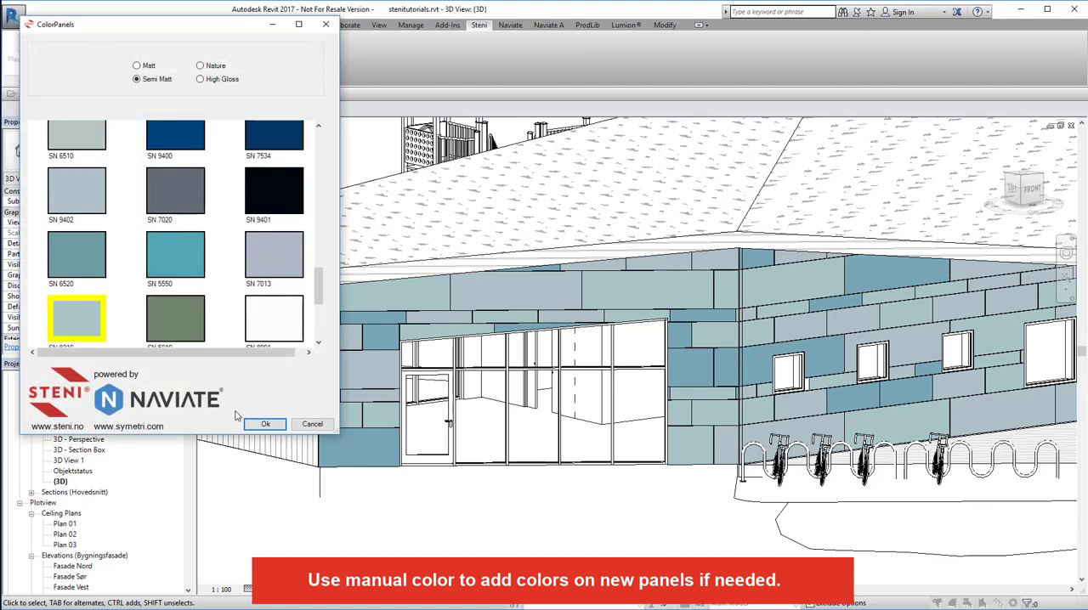
click(266, 424)
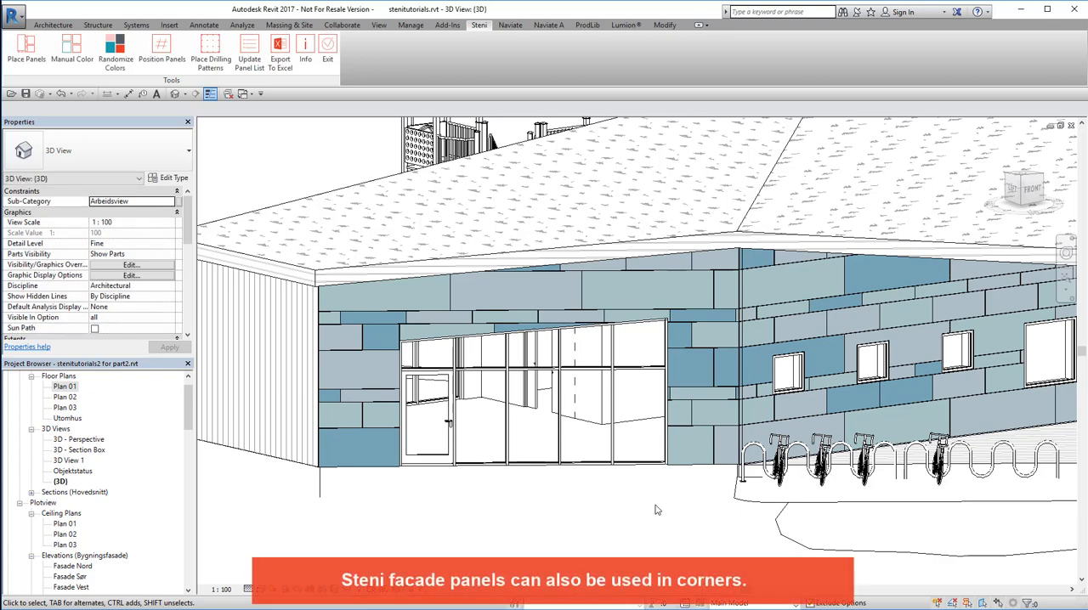
click(755, 332)
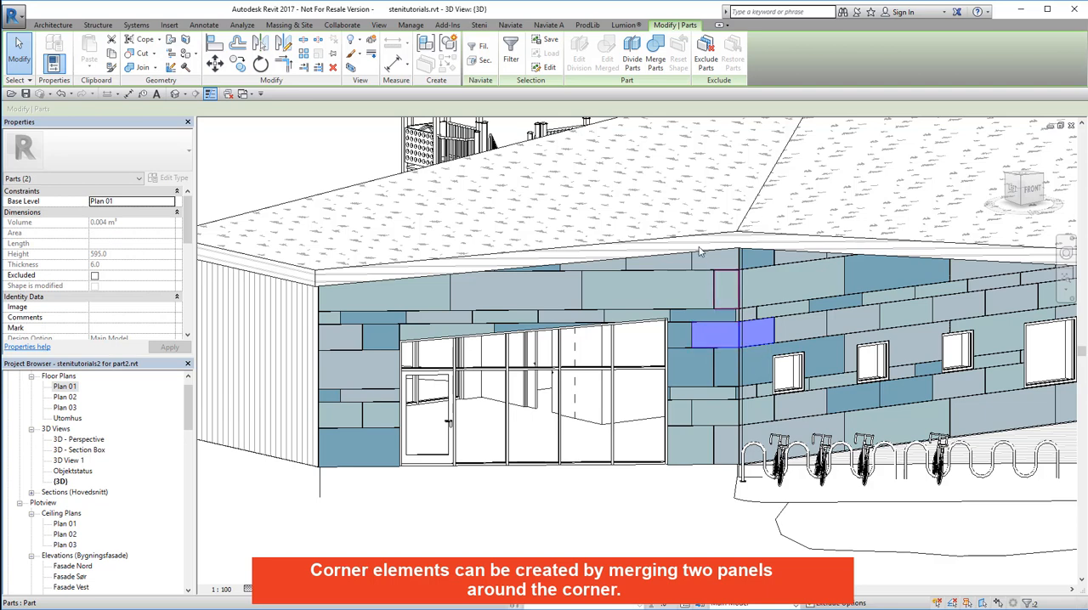
mouse_move(654, 52)
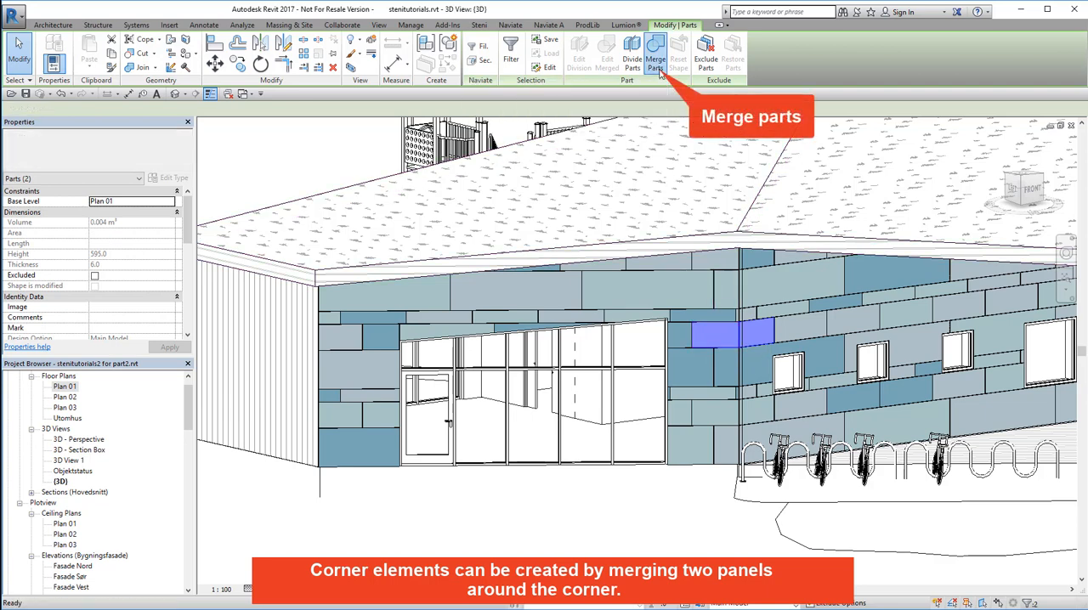
- Merge the selected panel with the neighbouring corner panel into one corner element
click(654, 51)
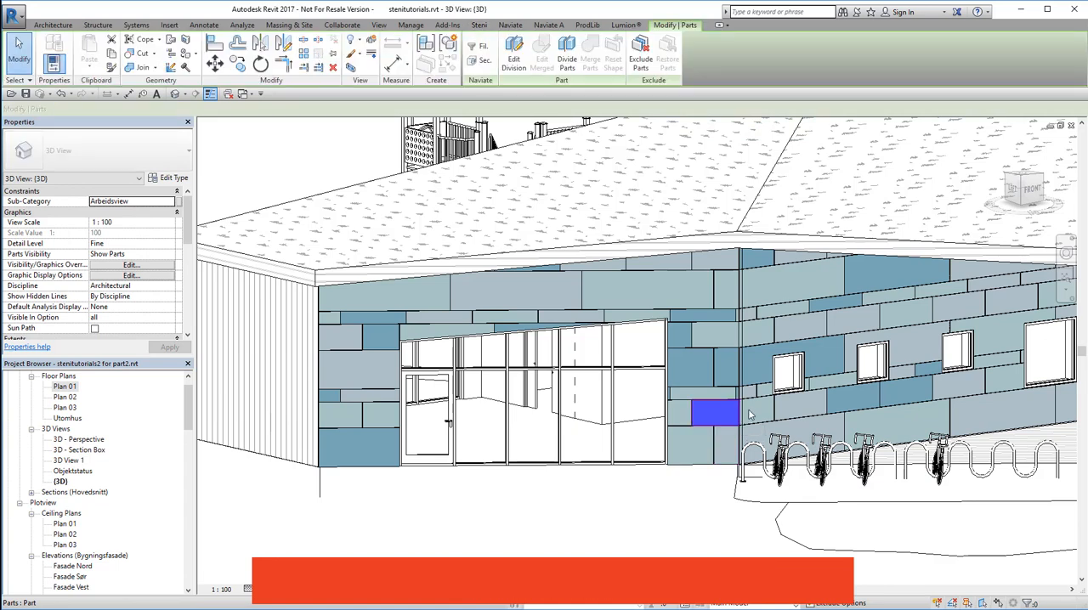
click(756, 411)
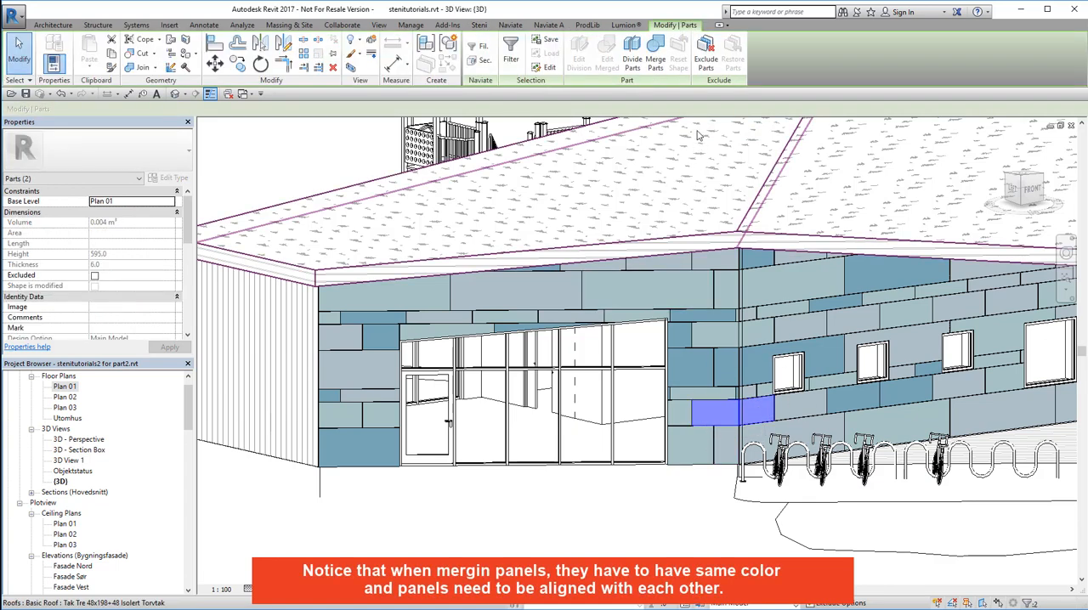